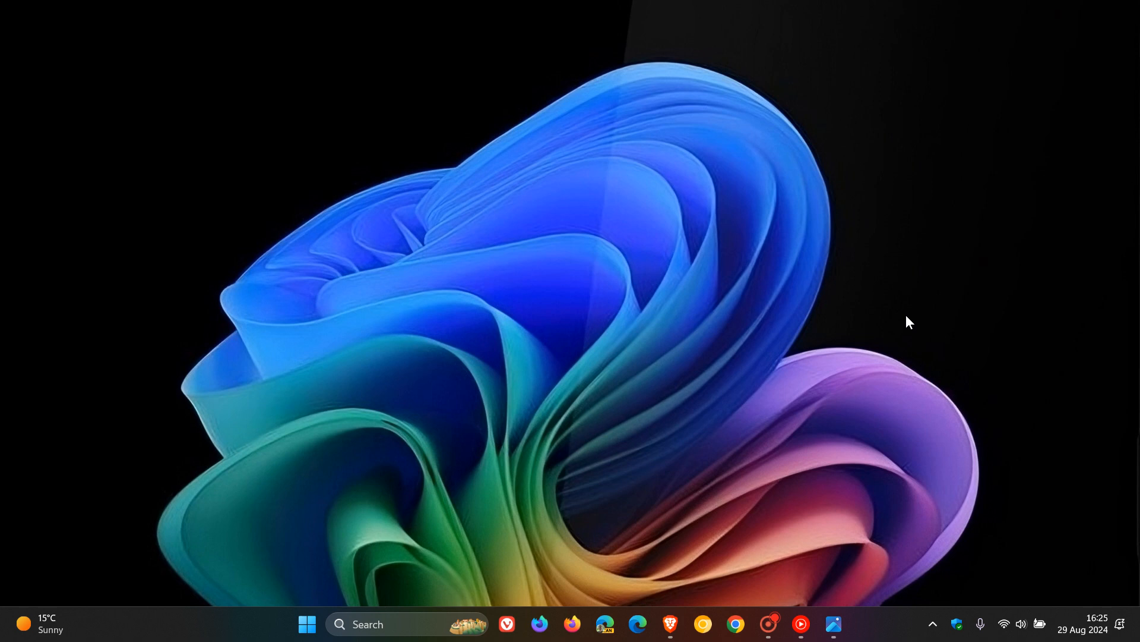
{"action": "mouse_move", "coordinate": [834, 624]}
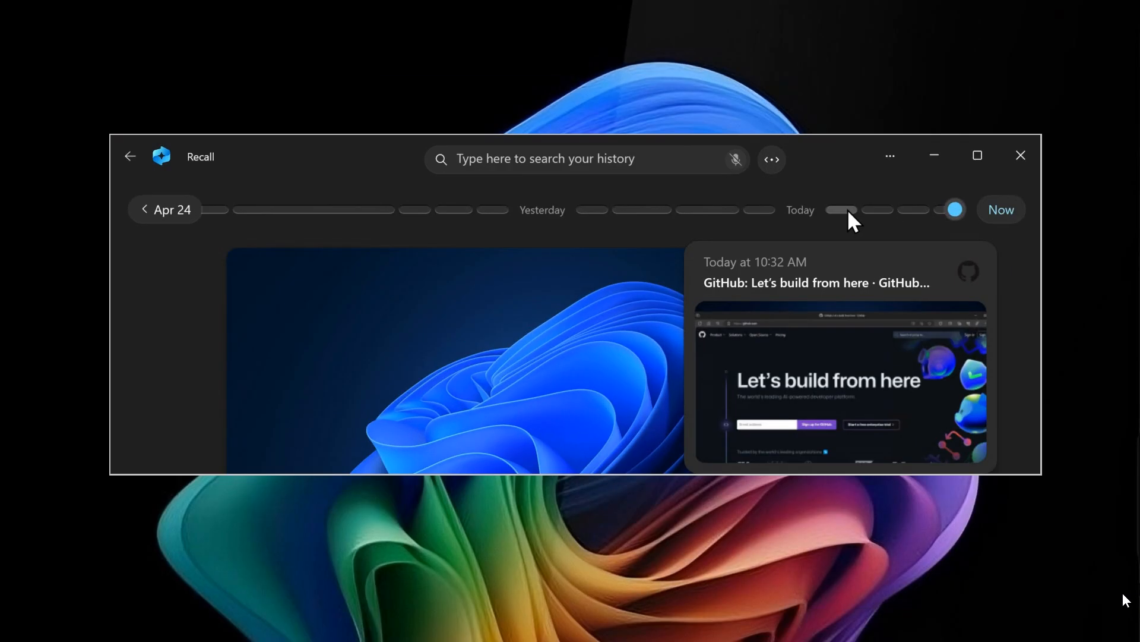
{"action": "mouse_move", "coordinate": [865, 556]}
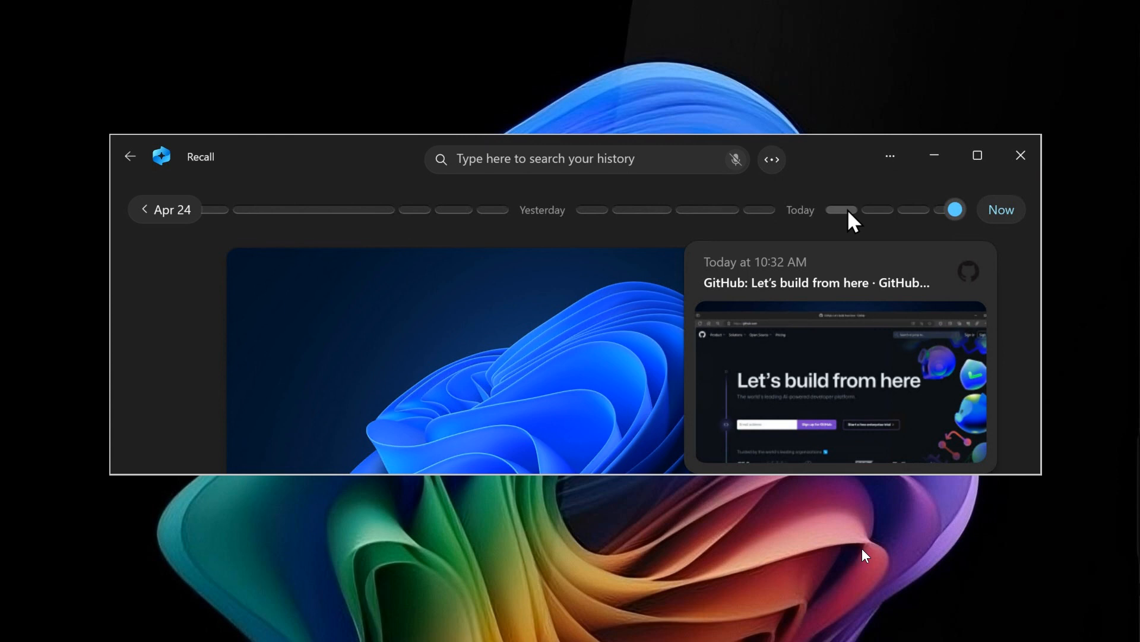
{"action": "mouse_move", "coordinate": [871, 353]}
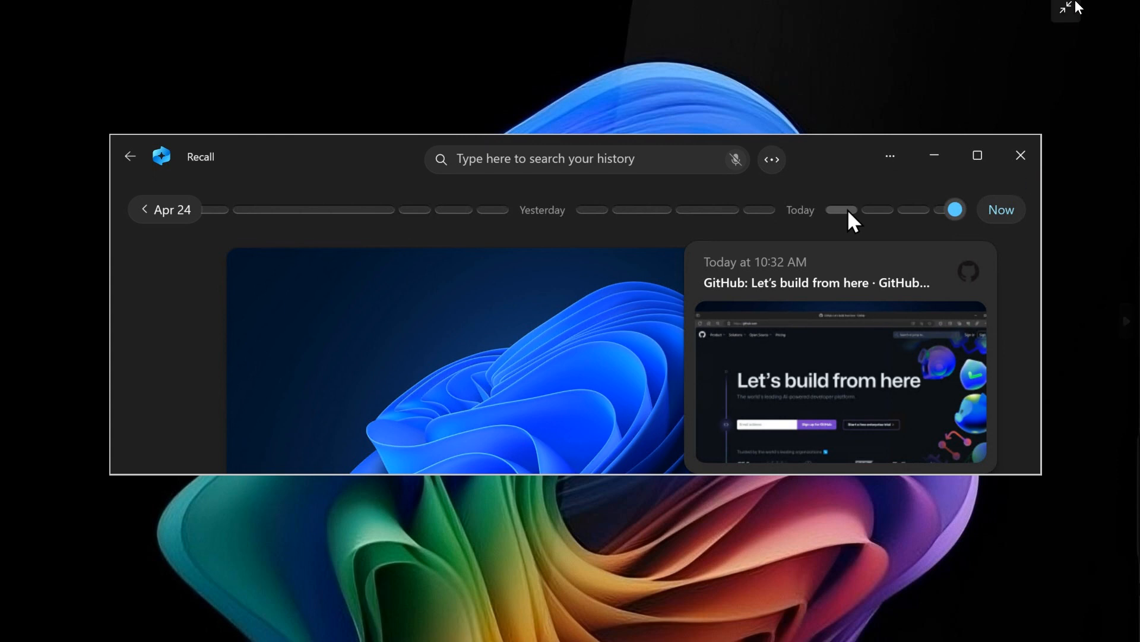
Leave the full-screen Recall screenshot and bring up the Apps page in Settings.
{"action": "left_click", "coordinate": [1065, 8]}
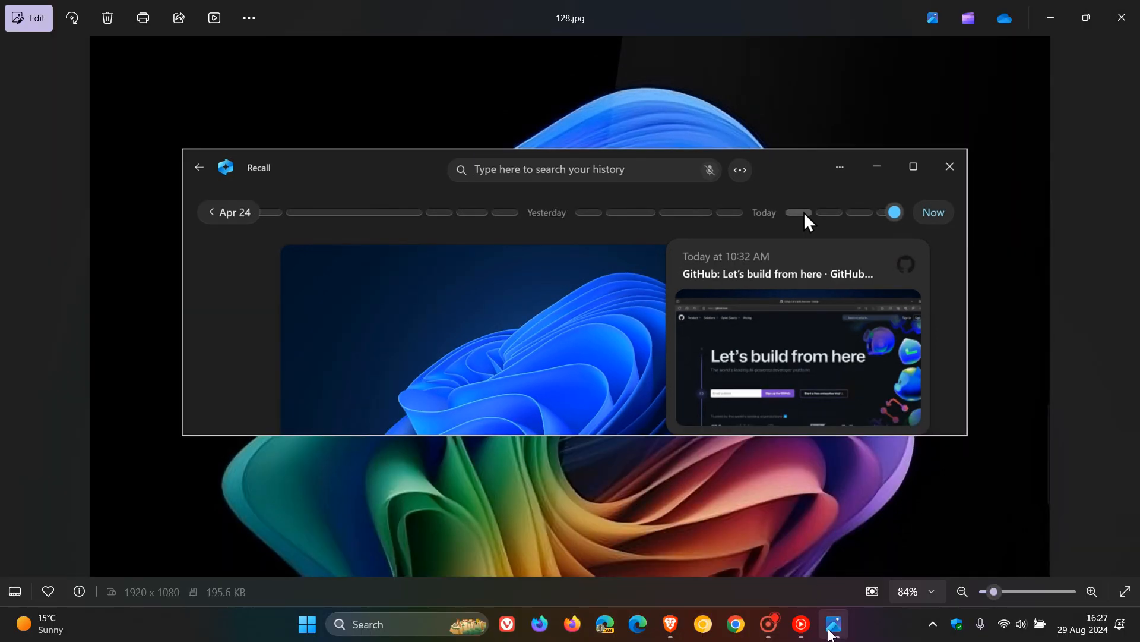
{"action": "left_click", "coordinate": [307, 625]}
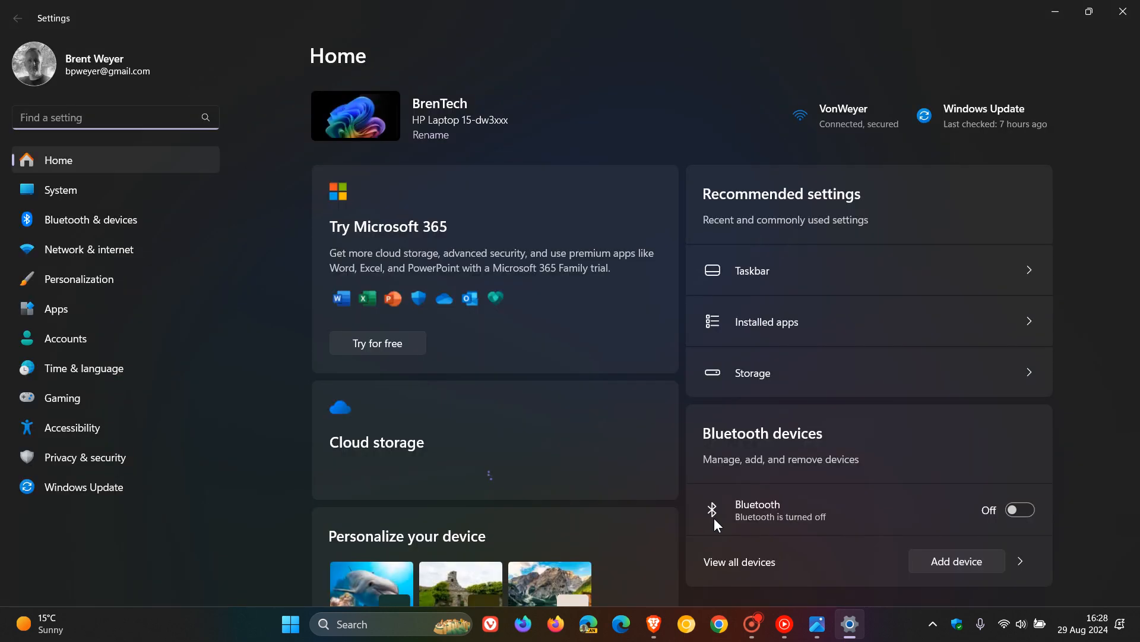
{"action": "left_click", "coordinate": [56, 308]}
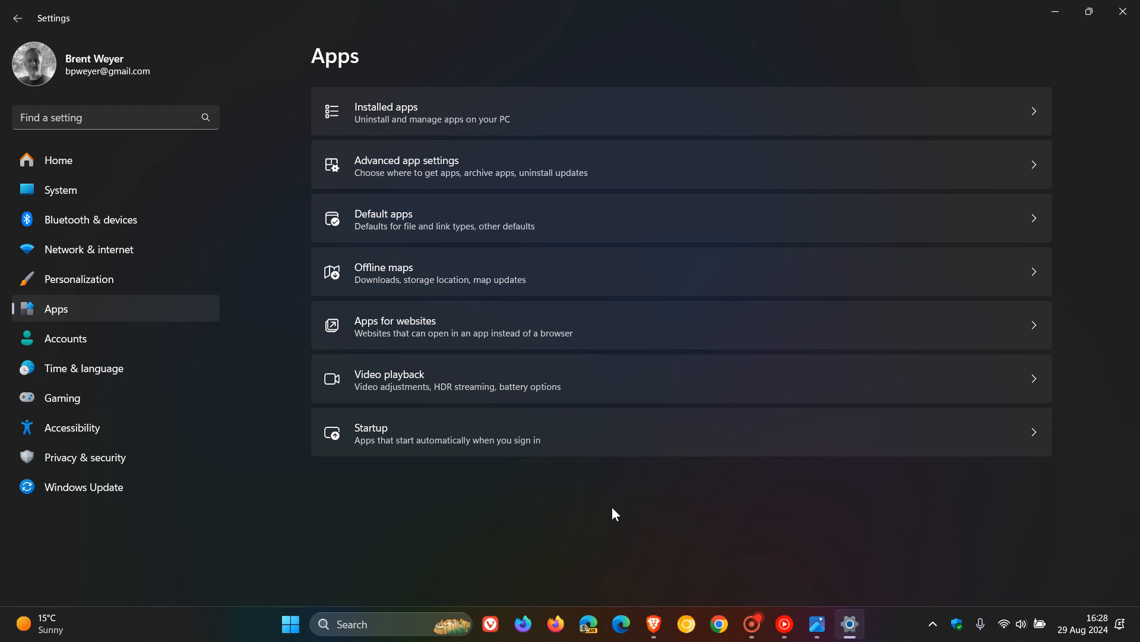
{"action": "mouse_move", "coordinate": [806, 106]}
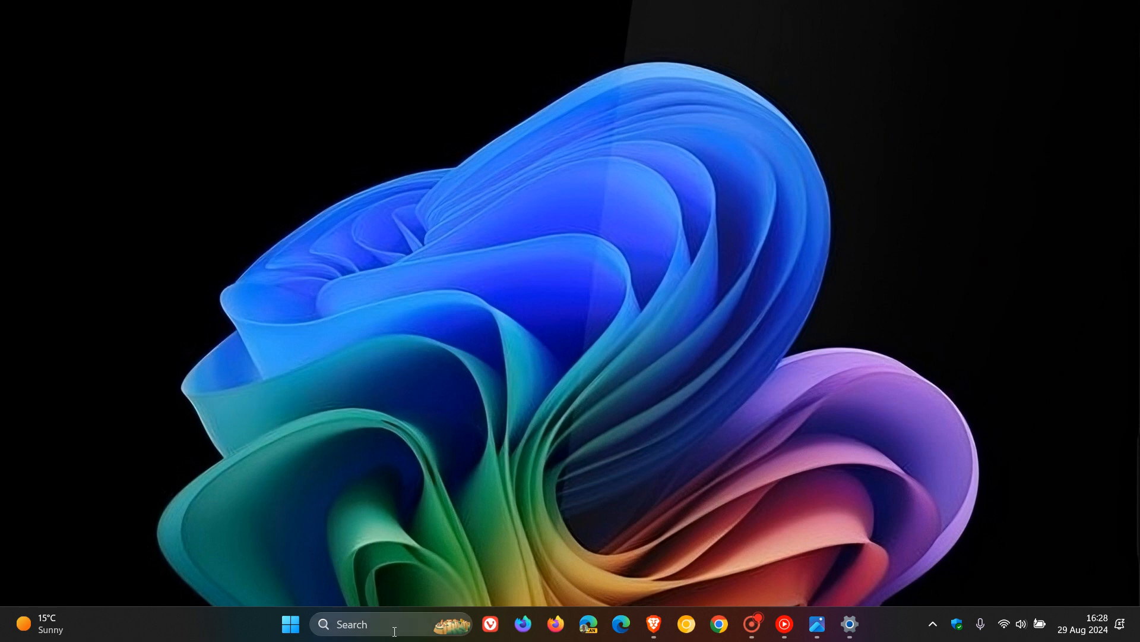
Launch 'Turn Windows features on or off' from Windows Search's recent items.
{"action": "left_click", "coordinate": [351, 623]}
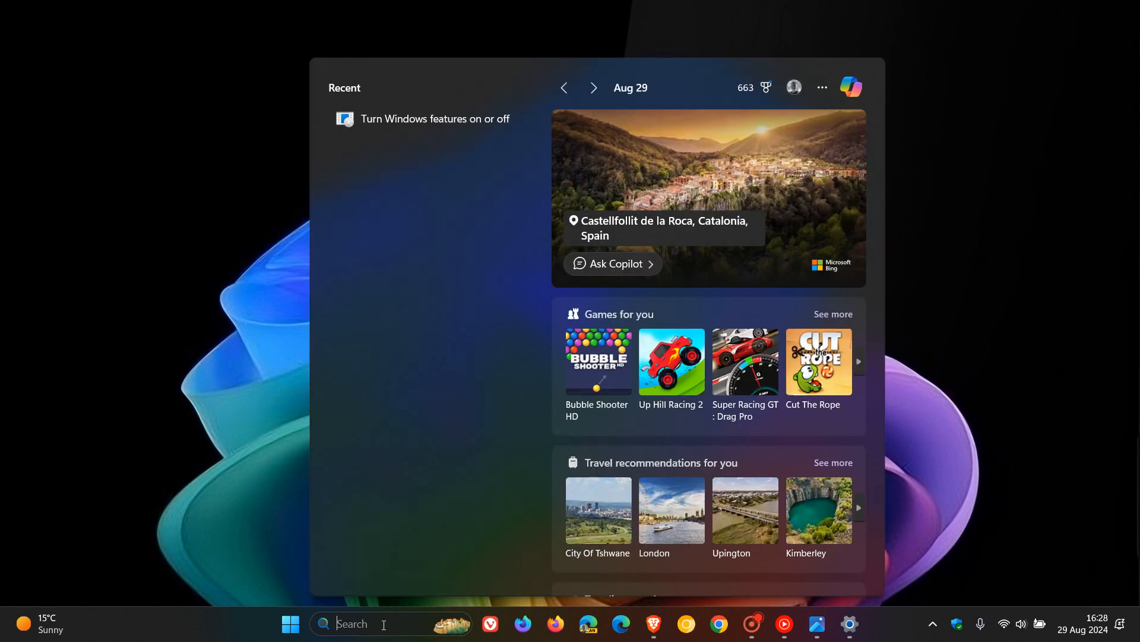
{"action": "mouse_move", "coordinate": [457, 210]}
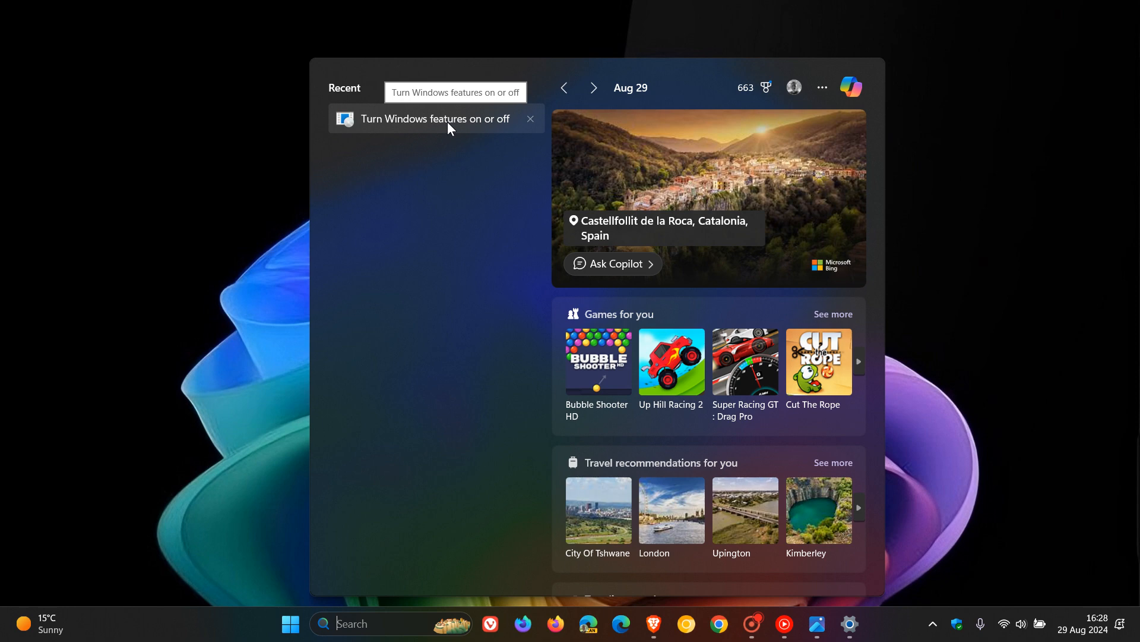
{"action": "left_click", "coordinate": [434, 118]}
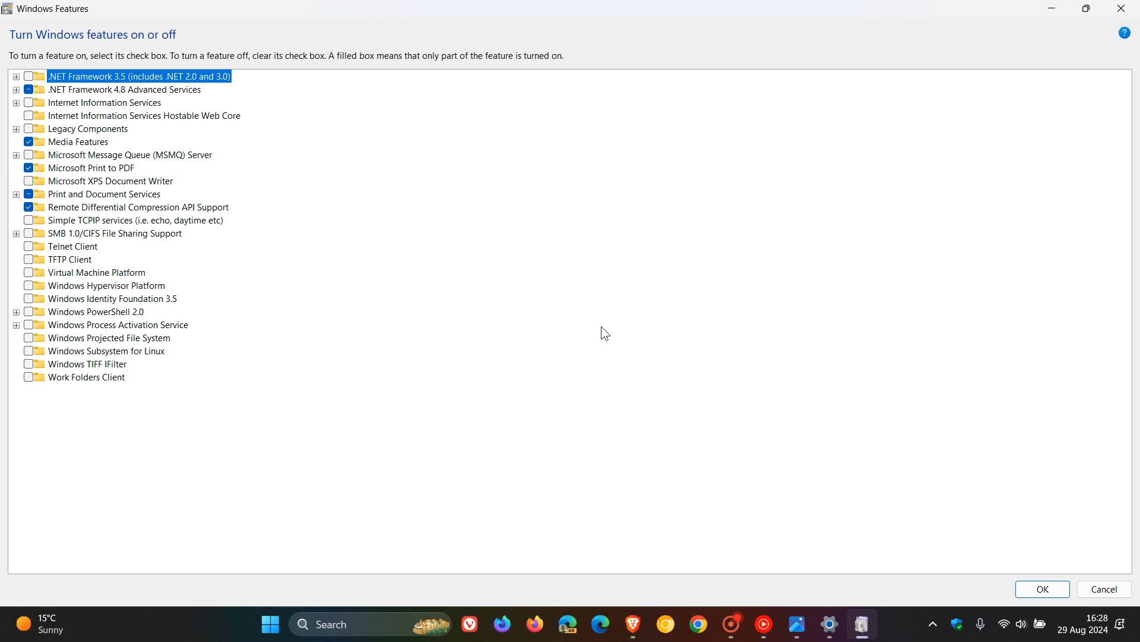
{"action": "mouse_move", "coordinate": [515, 373]}
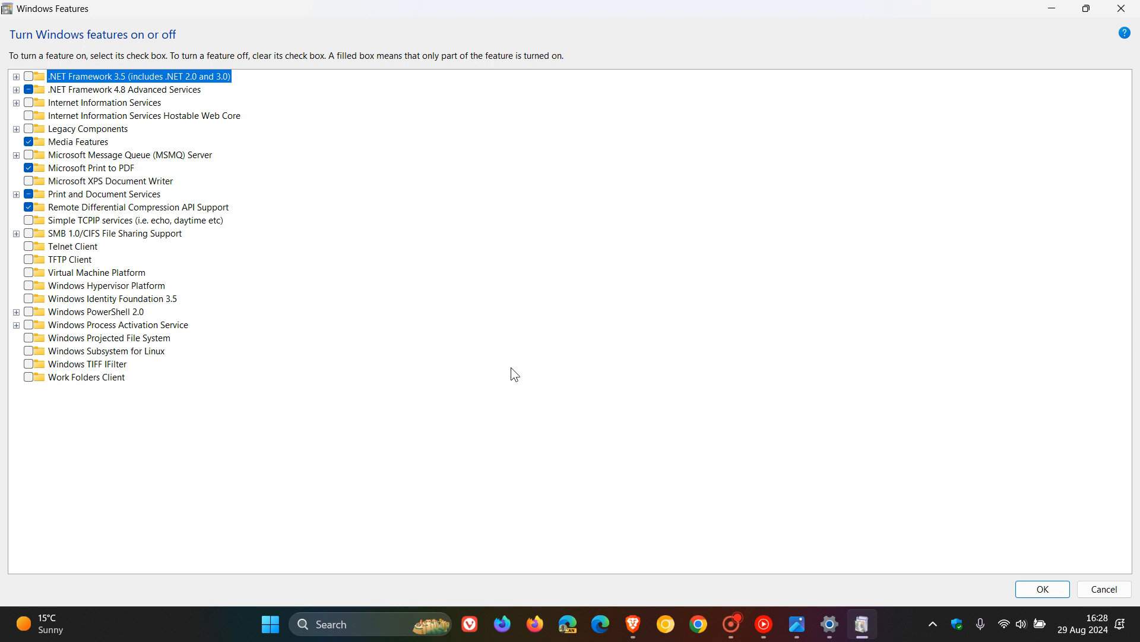
{"action": "mouse_move", "coordinate": [413, 304]}
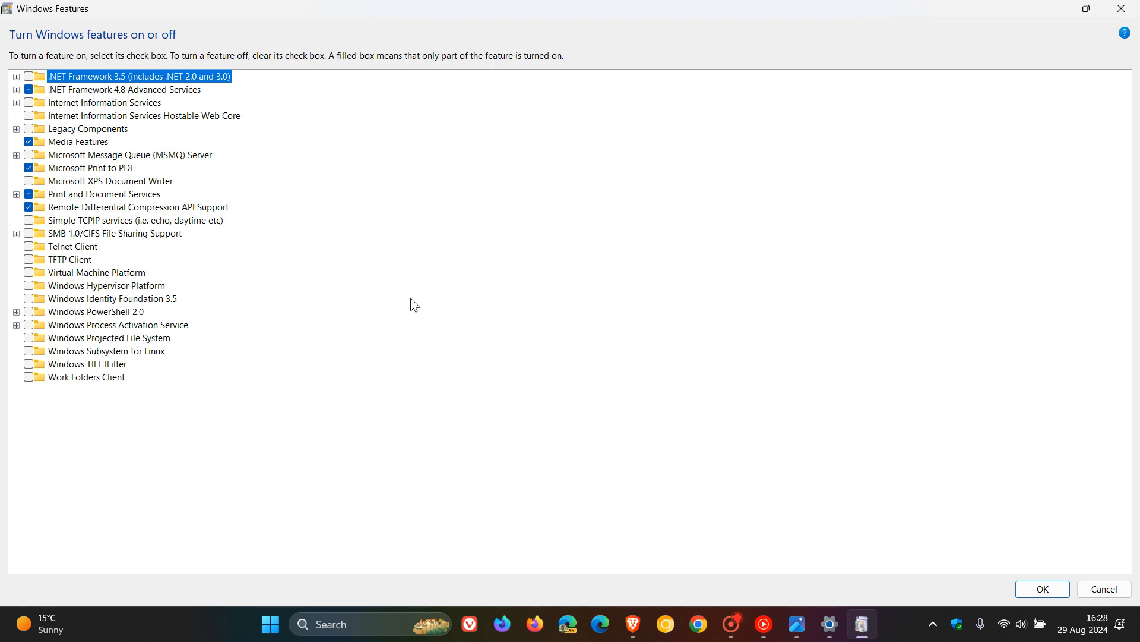
{"action": "mouse_move", "coordinate": [347, 325]}
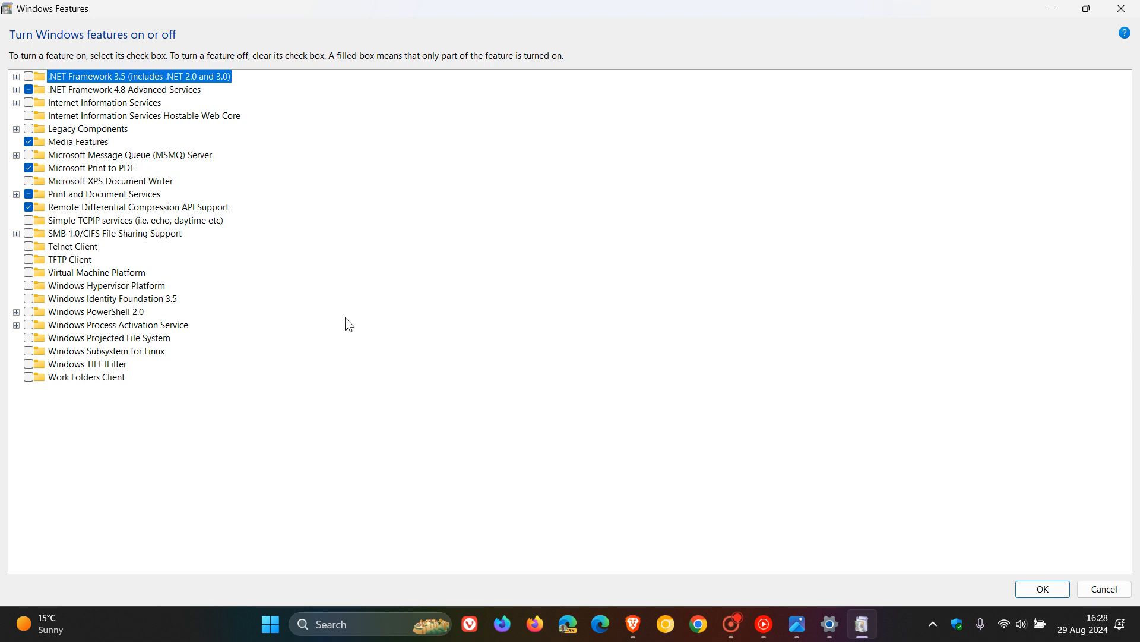
{"action": "mouse_move", "coordinate": [248, 274]}
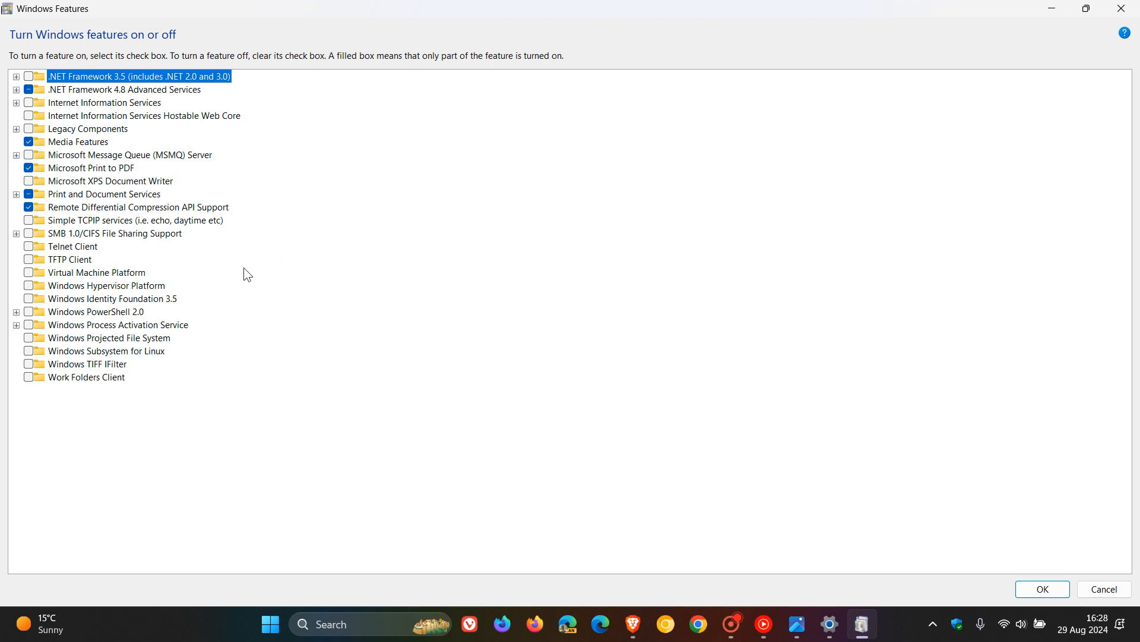
{"action": "mouse_move", "coordinate": [379, 223]}
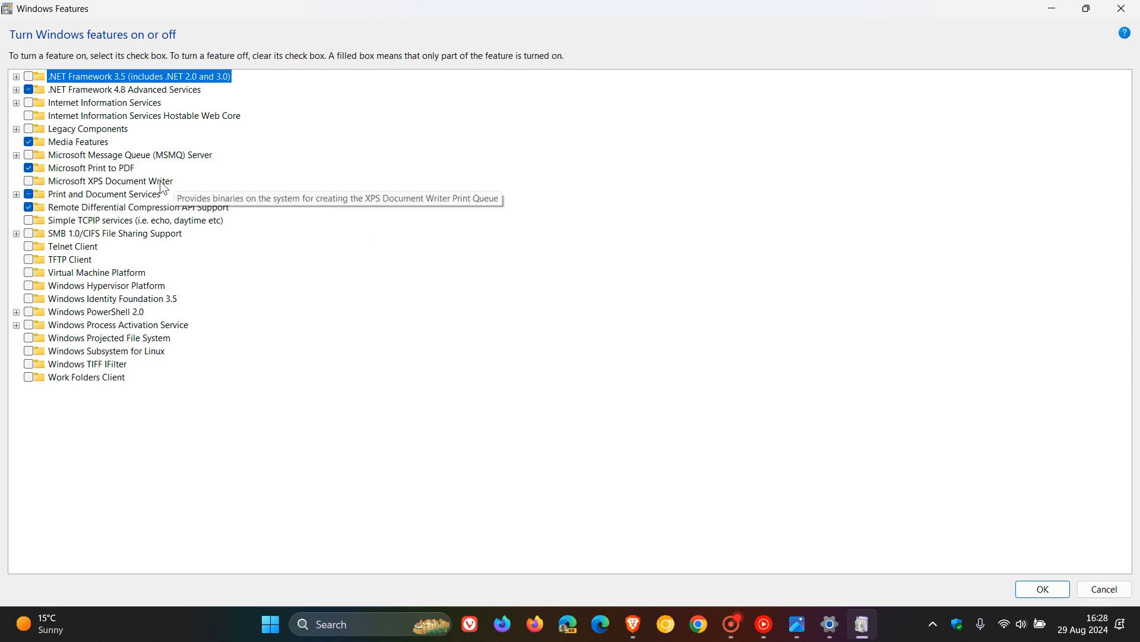
{"action": "mouse_move", "coordinate": [53, 212]}
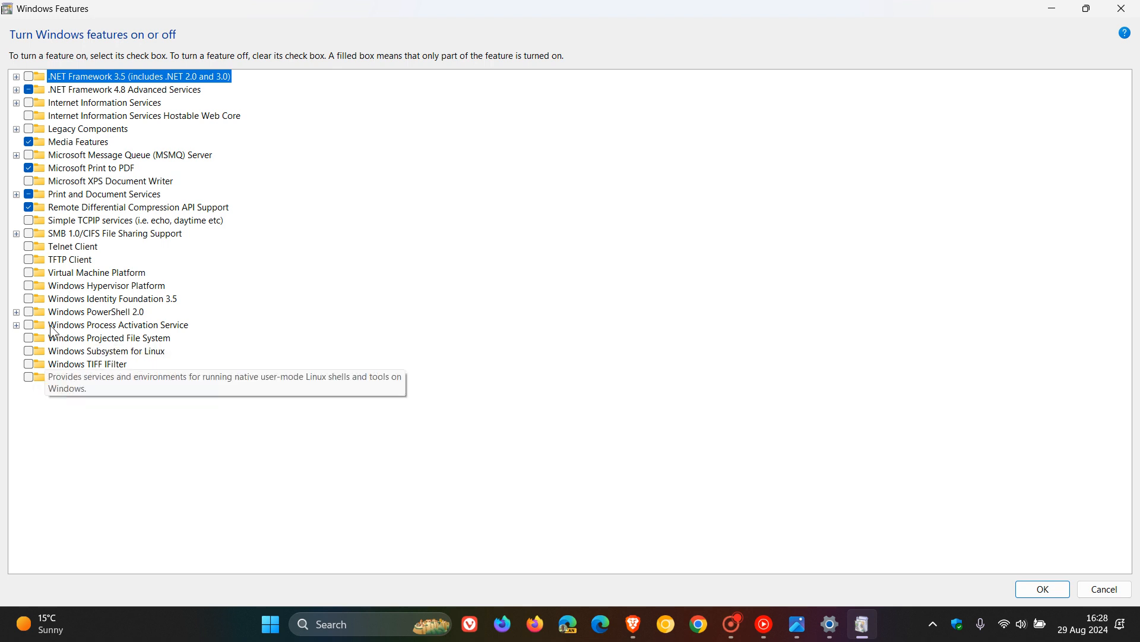
{"action": "mouse_move", "coordinate": [367, 371]}
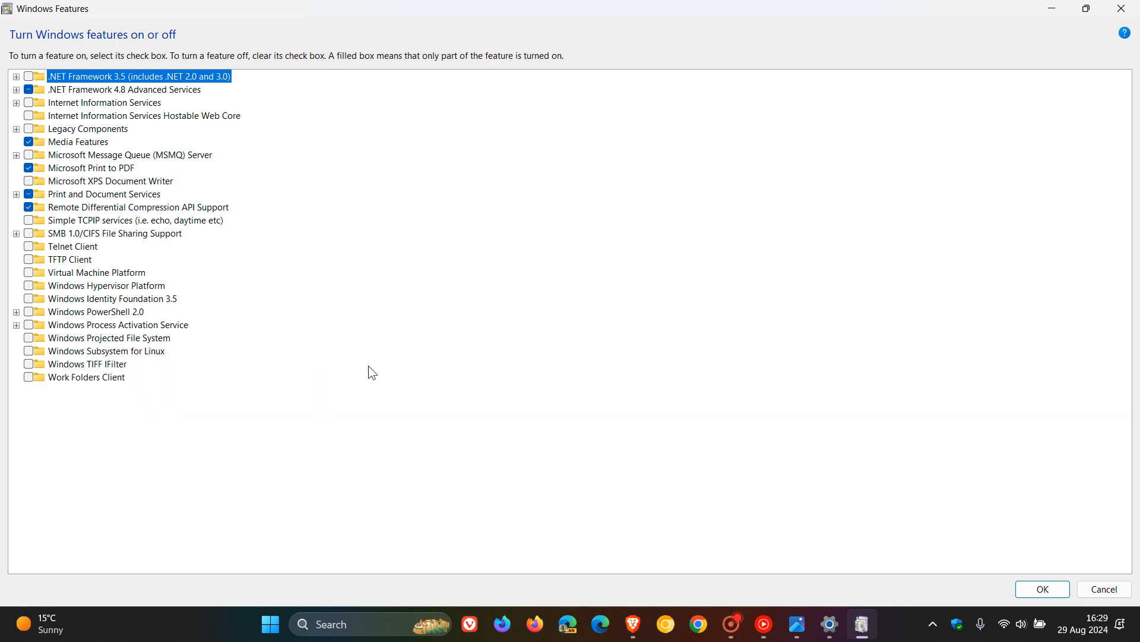
{"action": "mouse_move", "coordinate": [55, 135]}
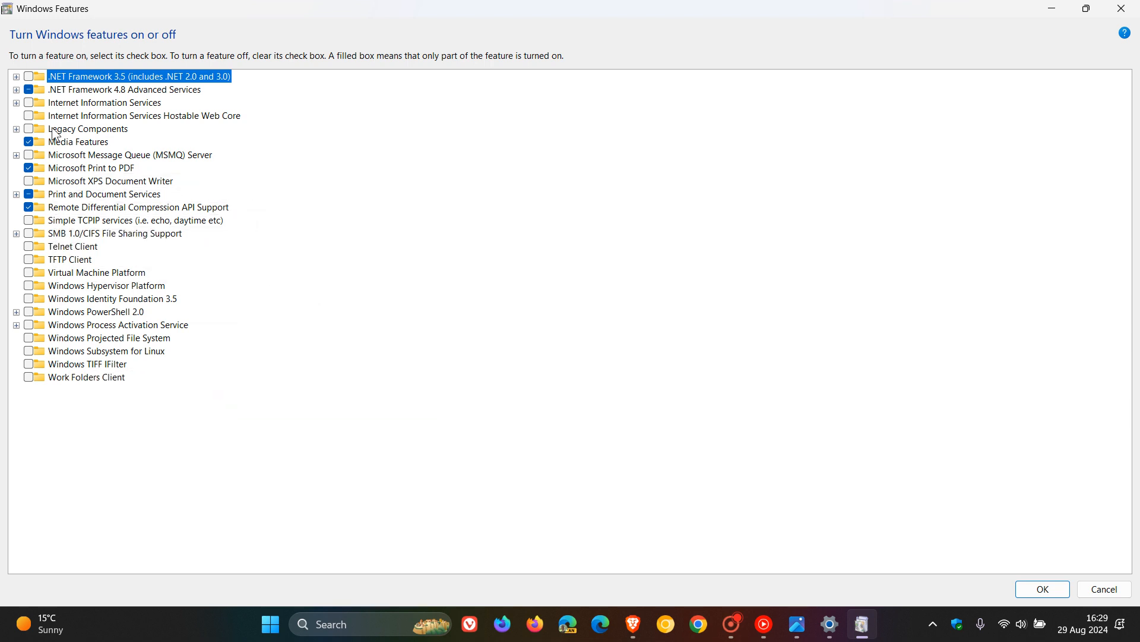
{"action": "mouse_move", "coordinate": [37, 240]}
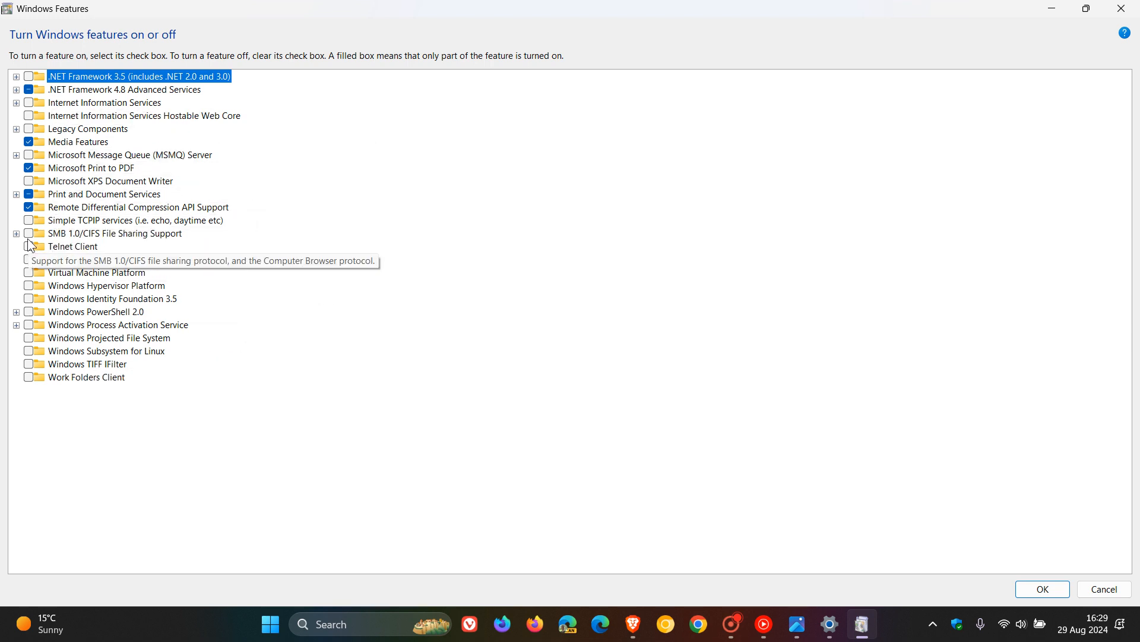
{"action": "mouse_move", "coordinate": [1039, 582]}
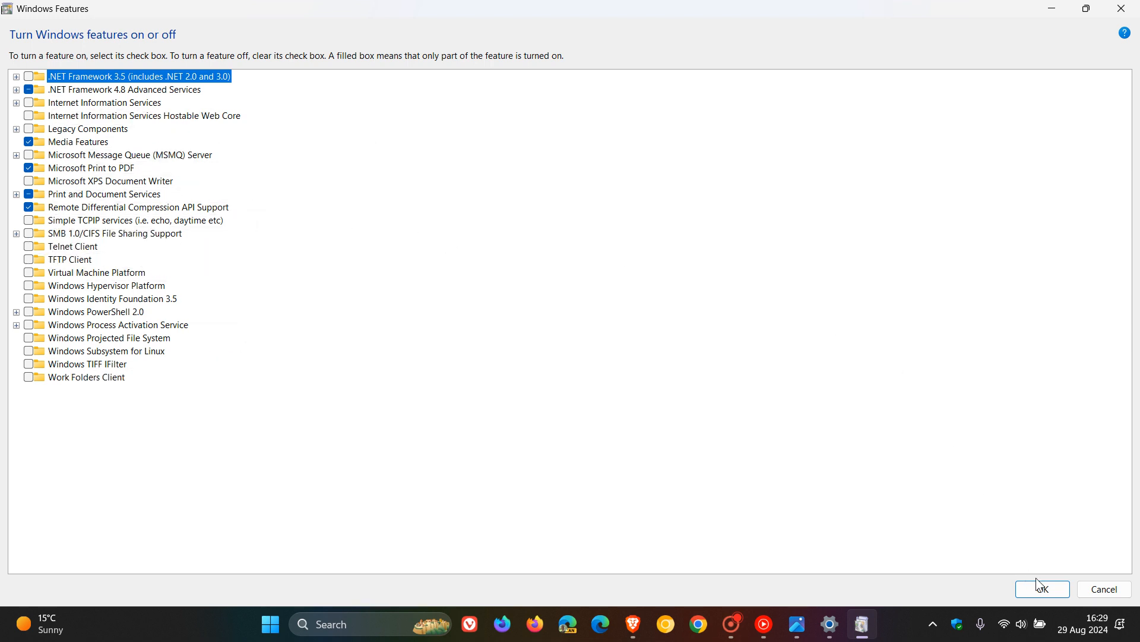
{"action": "mouse_move", "coordinate": [856, 370]}
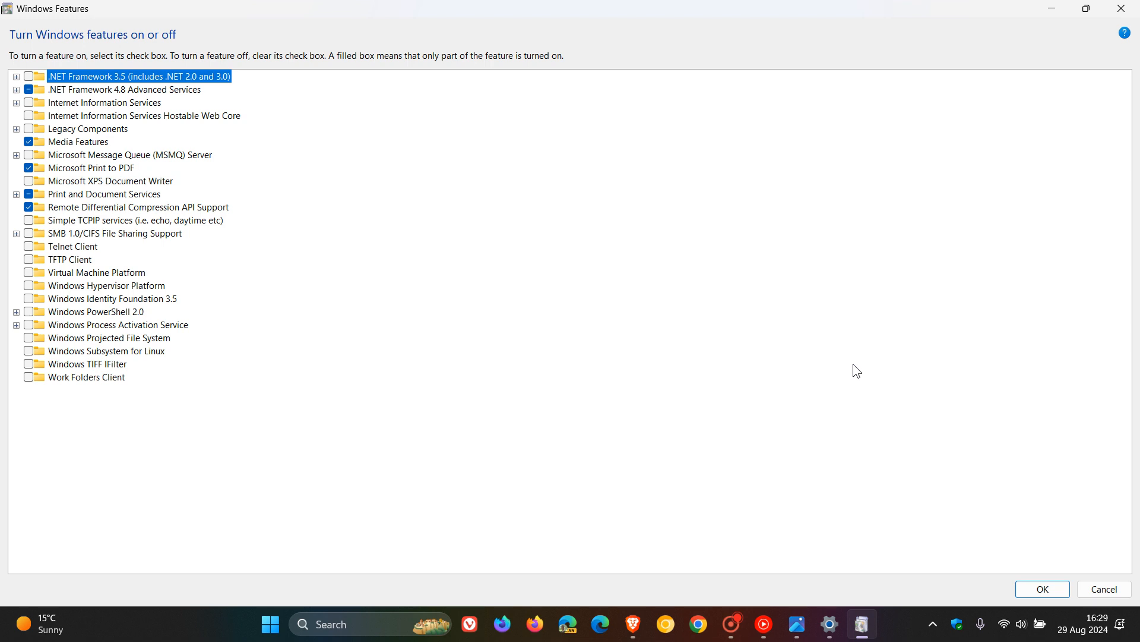
{"action": "mouse_move", "coordinate": [907, 304]}
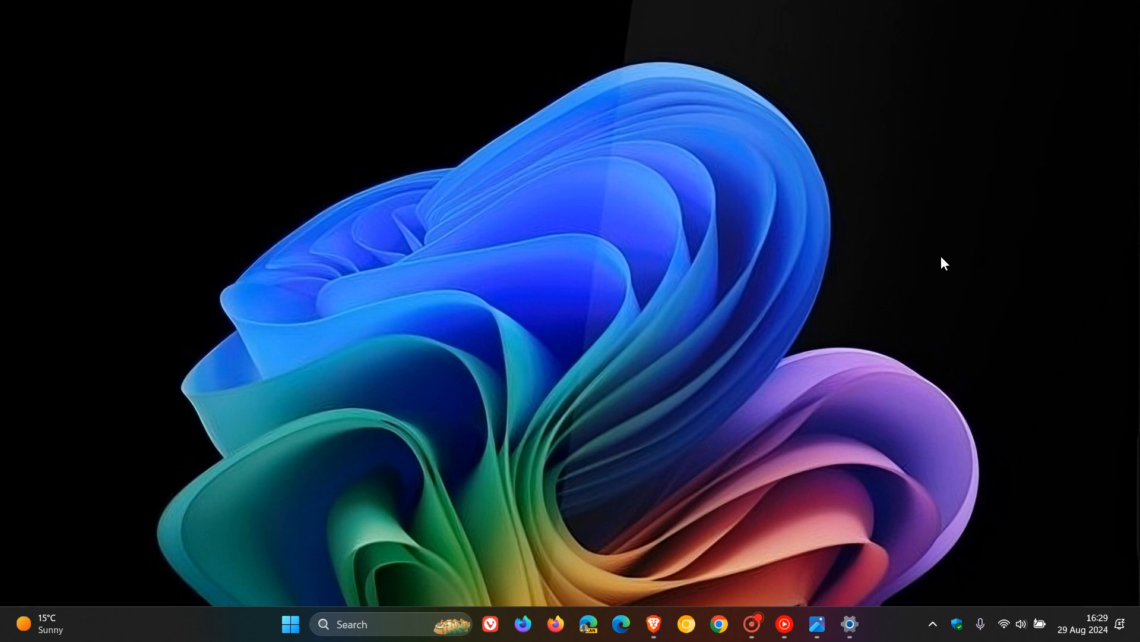
{"action": "mouse_move", "coordinate": [572, 480]}
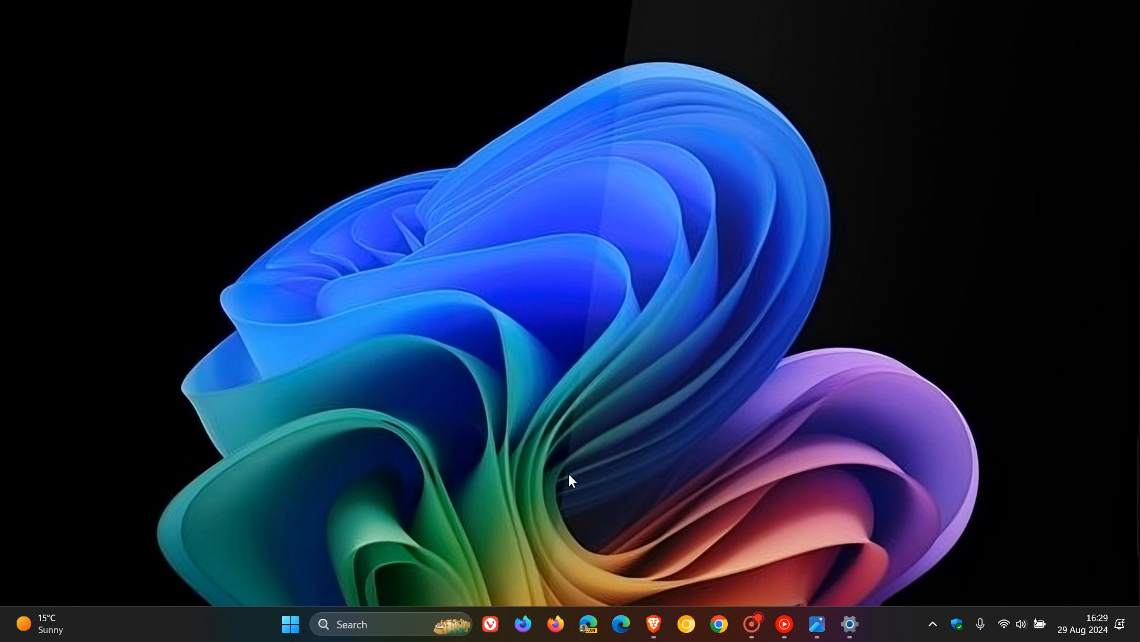
{"action": "mouse_move", "coordinate": [771, 260]}
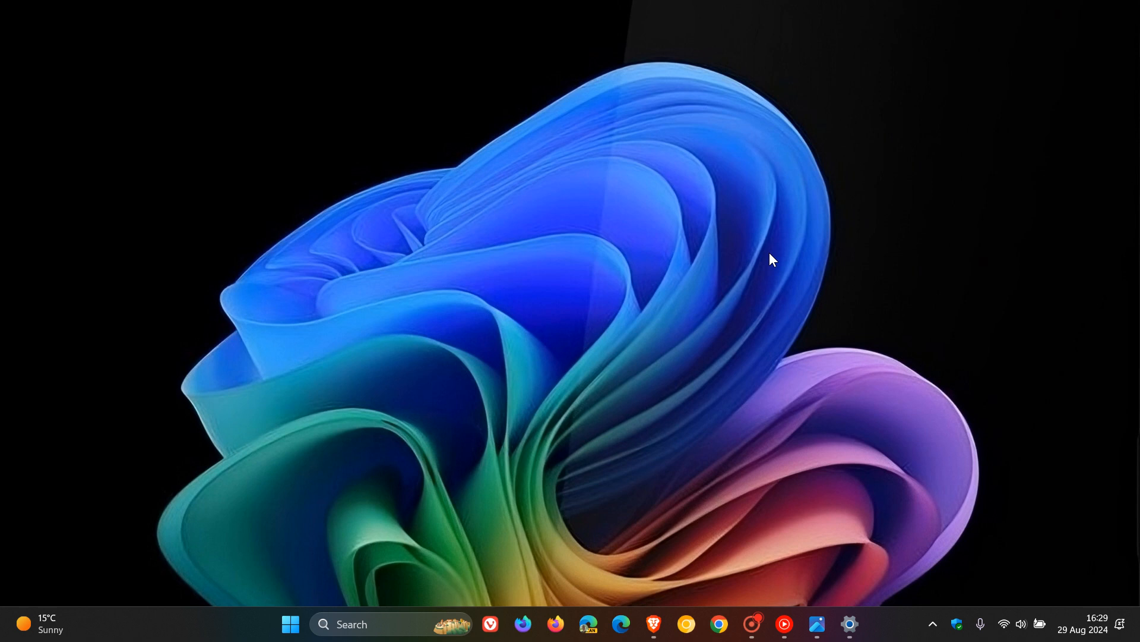